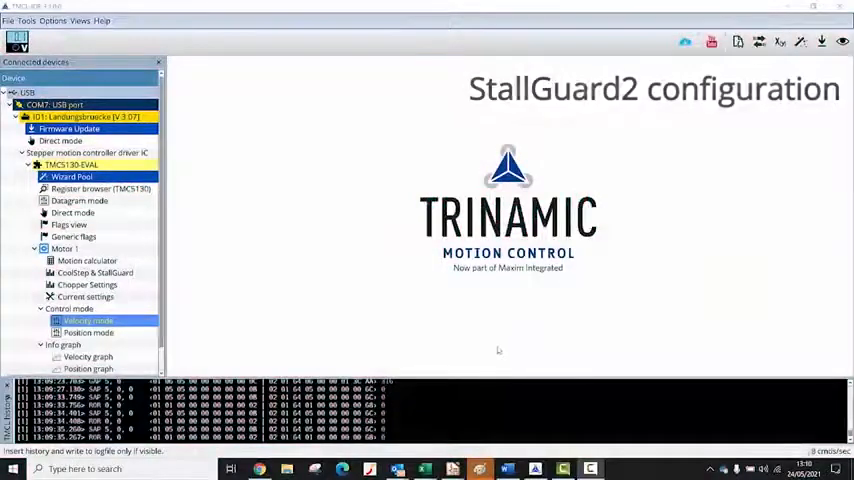
{"action": "mouse_move", "coordinate": [336, 310]}
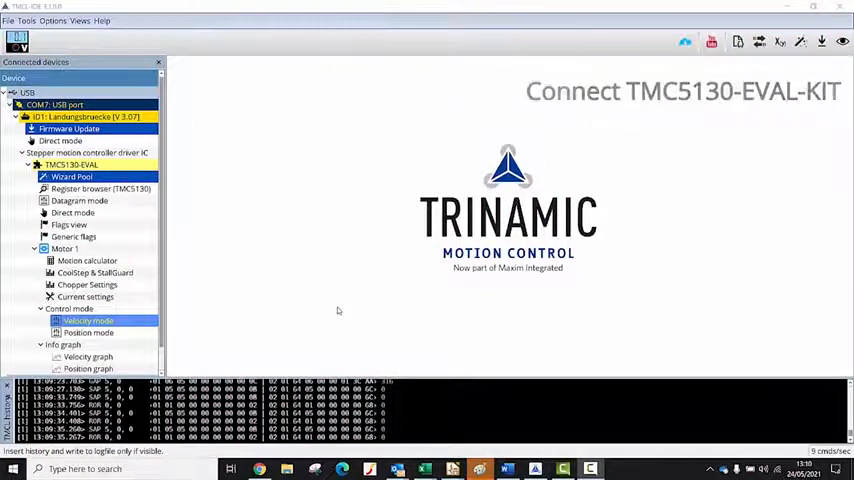
{"action": "mouse_move", "coordinate": [332, 308]}
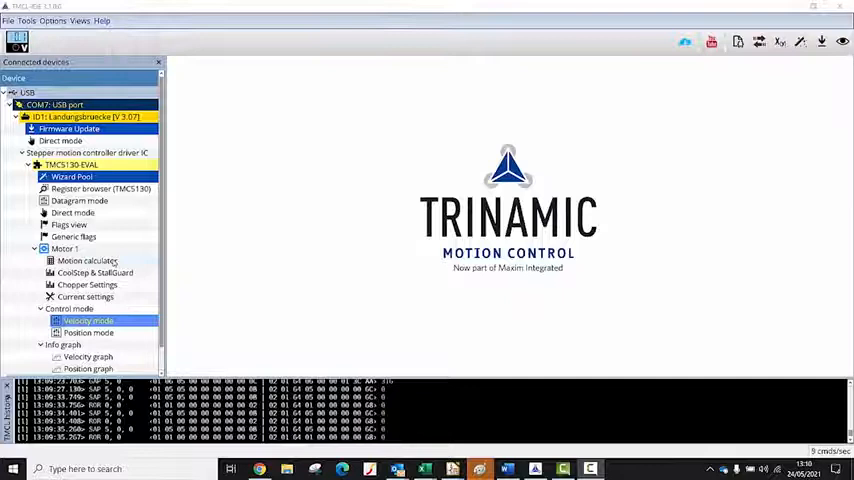
- Bring up Velocity mode and the Motion calculator for the TMC5130-EVAL board
{"action": "left_click", "coordinate": [88, 320]}
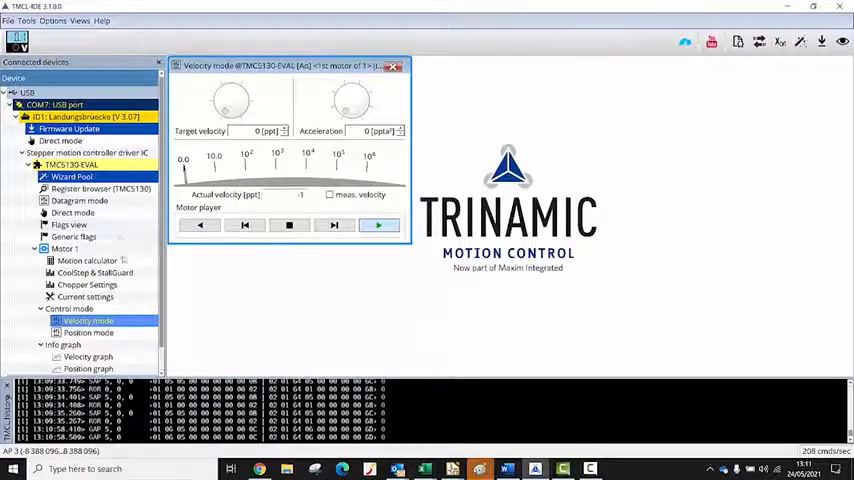
{"action": "left_click", "coordinate": [88, 260]}
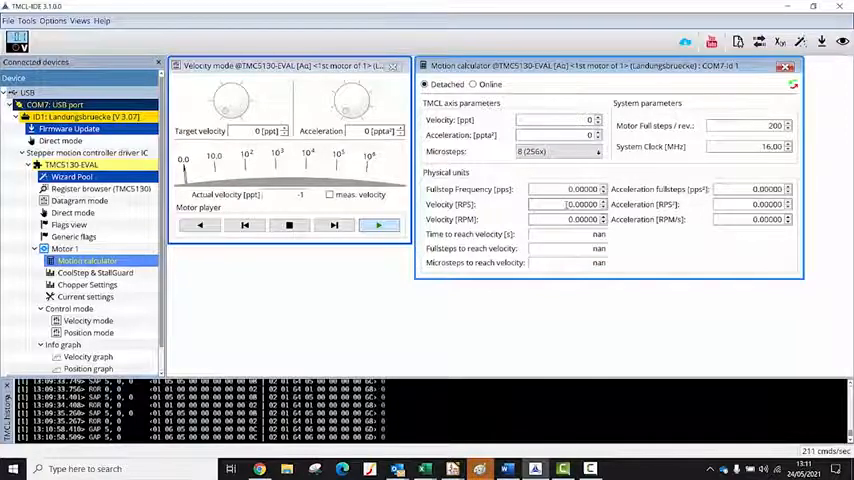
- Reuse the calculated velocity (~53,687) as target velocity with acceleration ~251, calculator closed
{"action": "triple_click", "coordinate": [584, 204]}
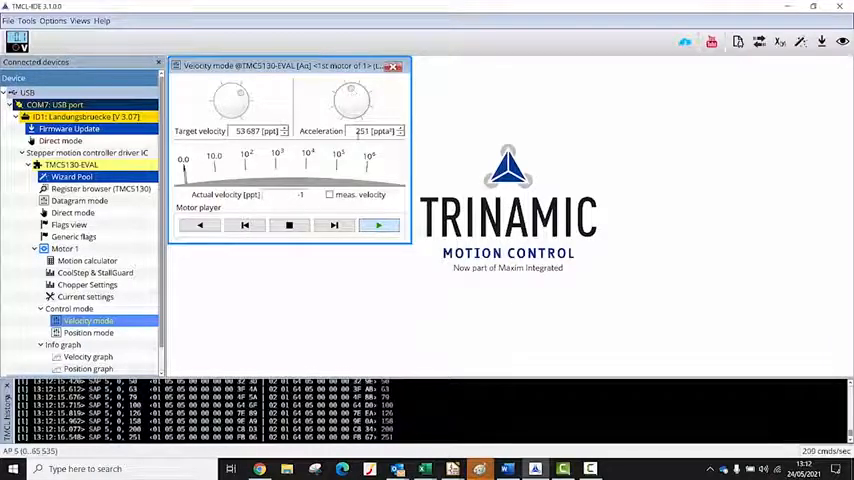
- Confirm acceleration and start the motor so actual velocity reaches ~53,687
{"action": "triple_click", "coordinate": [376, 132]}
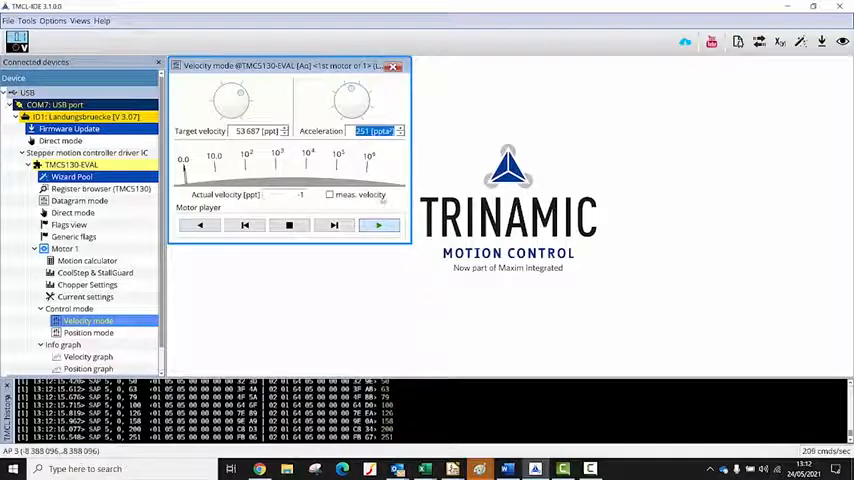
{"action": "left_click", "coordinate": [380, 224]}
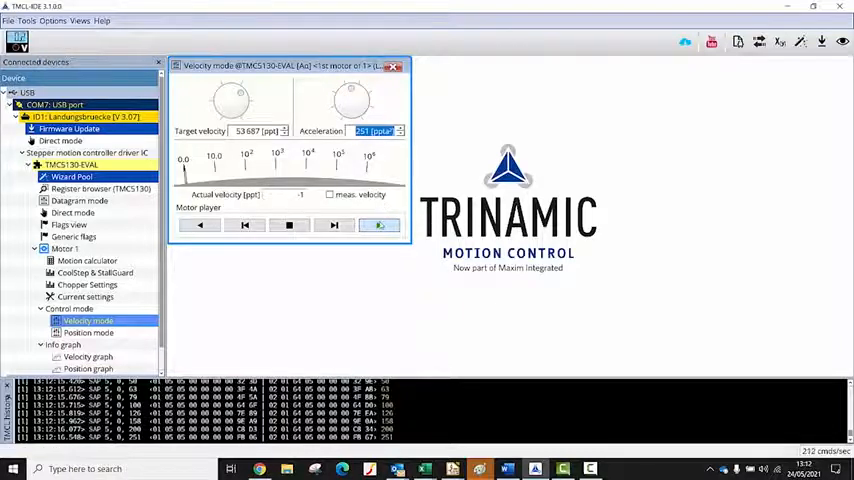
{"action": "left_click", "coordinate": [378, 224]}
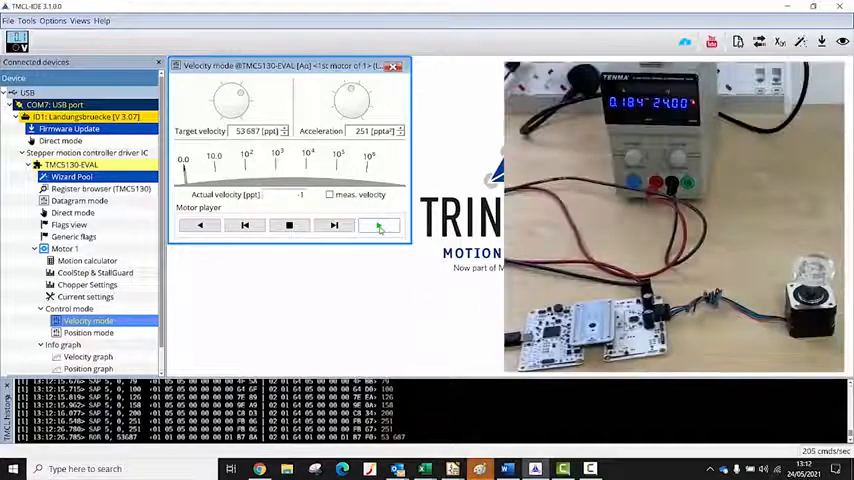
{"action": "left_click", "coordinate": [288, 224]}
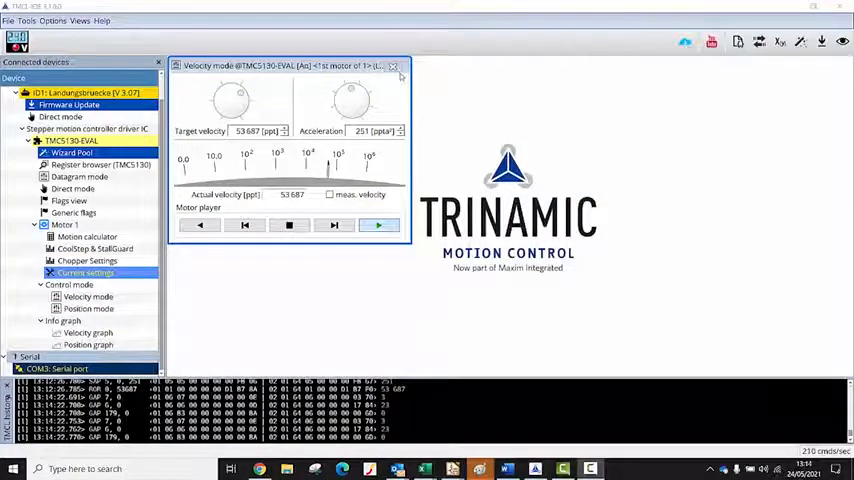
- Close the Velocity mode window, leaving the board connected
{"action": "left_click", "coordinate": [88, 296]}
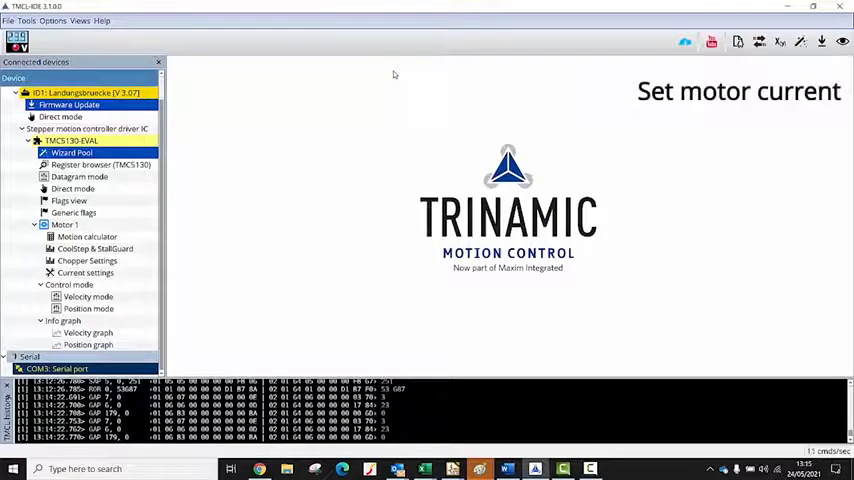
{"action": "mouse_move", "coordinate": [212, 168]}
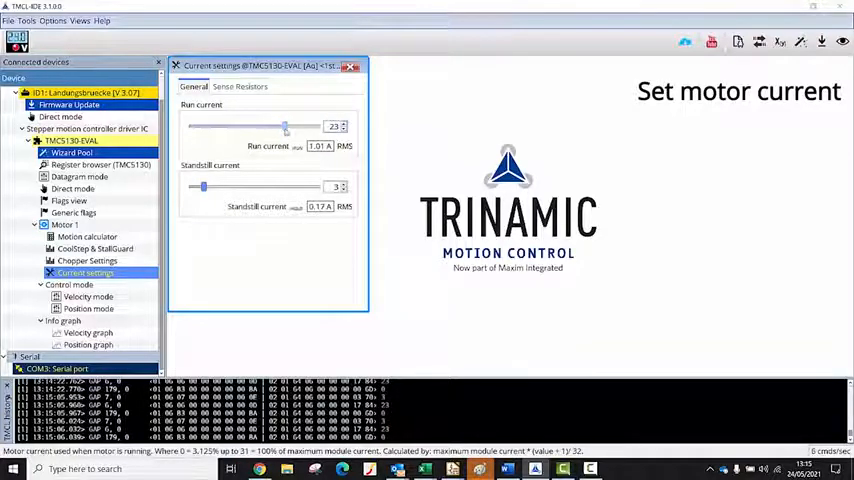
- Lower the run current to about 12 (~0.55 A RMS), standby ~0.17 A unchanged
{"action": "left_click_drag", "start_coordinate": [286, 128], "coordinate": [248, 128]}
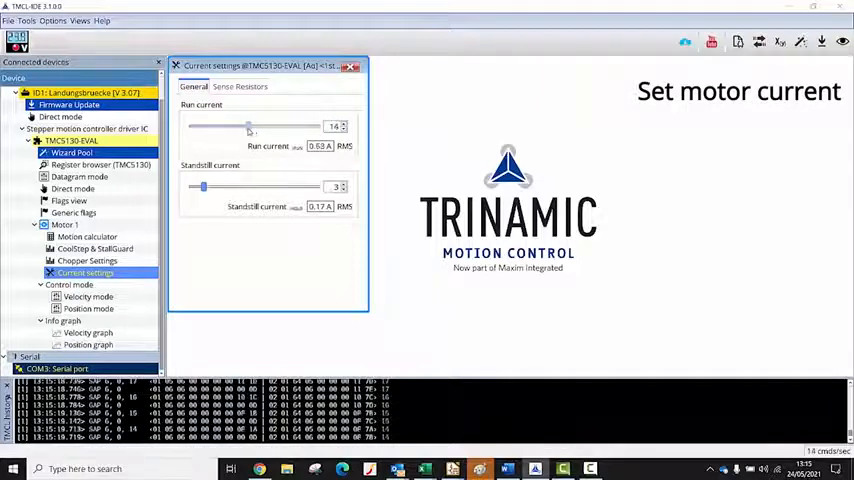
{"action": "left_click_drag", "start_coordinate": [248, 128], "coordinate": [244, 128]}
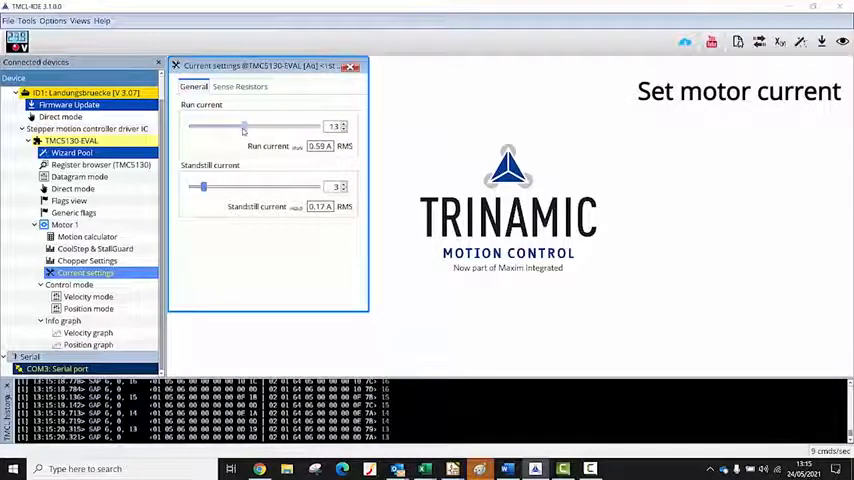
{"action": "left_click_drag", "start_coordinate": [244, 126], "coordinate": [240, 126]}
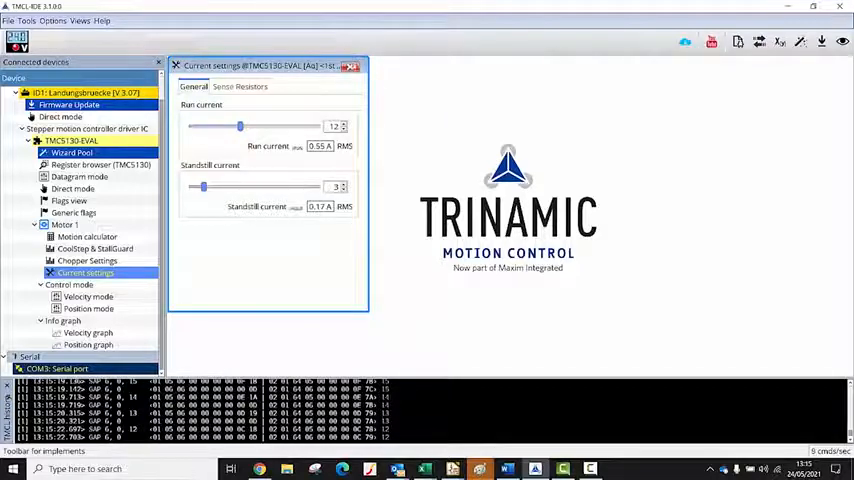
{"action": "left_click", "coordinate": [352, 64]}
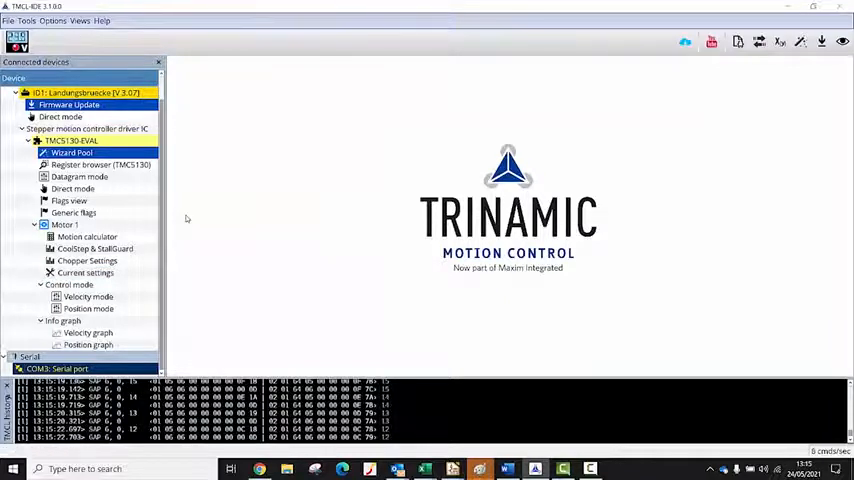
{"action": "mouse_move", "coordinate": [176, 232]}
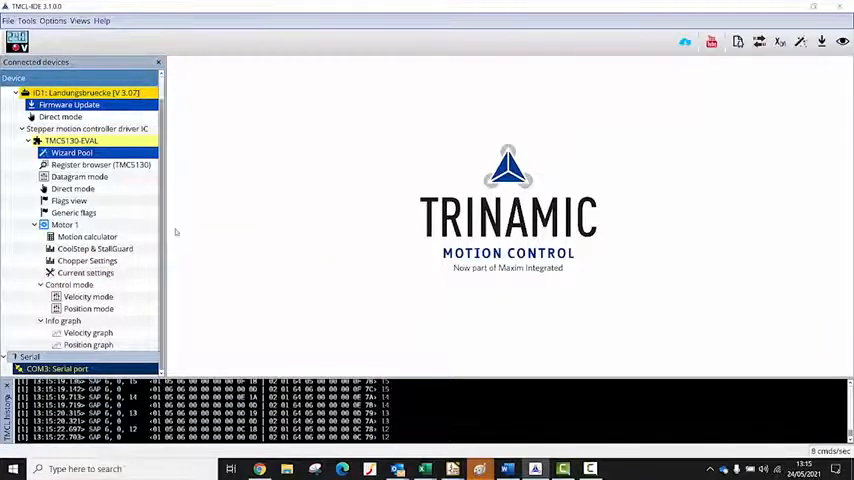
{"action": "mouse_move", "coordinate": [128, 258]}
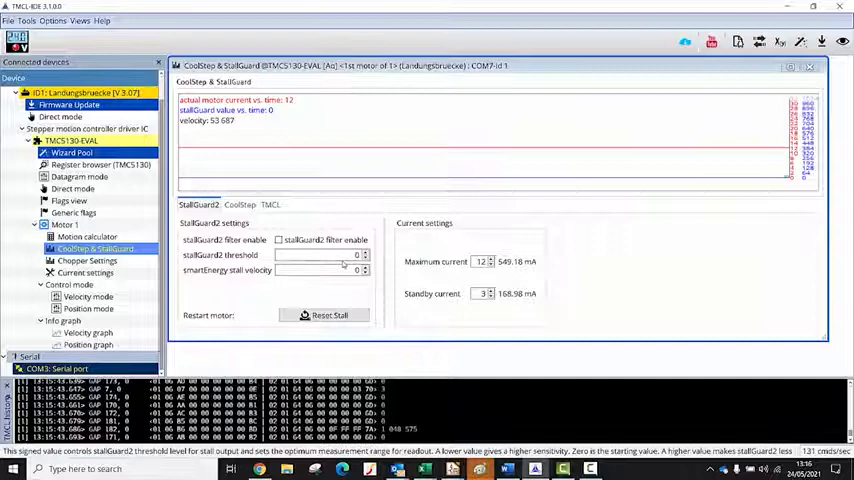
{"action": "mouse_move", "coordinate": [320, 270]}
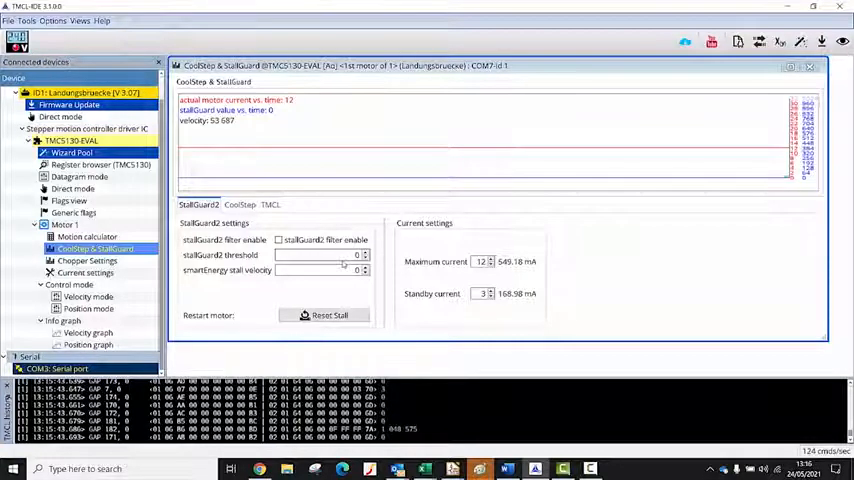
- Re-enter the smartEnergy StallGuard2 threshold until the stall-value graph reads about 240
{"action": "triple_click", "coordinate": [320, 256]}
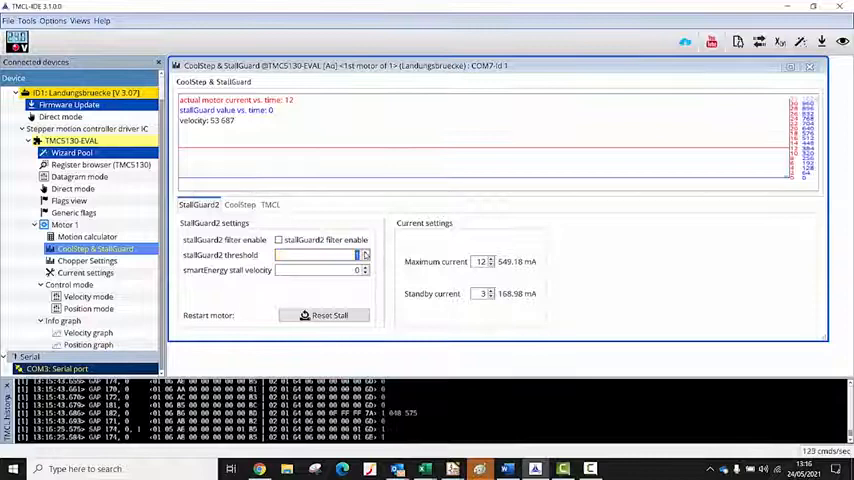
{"action": "triple_click", "coordinate": [316, 256]}
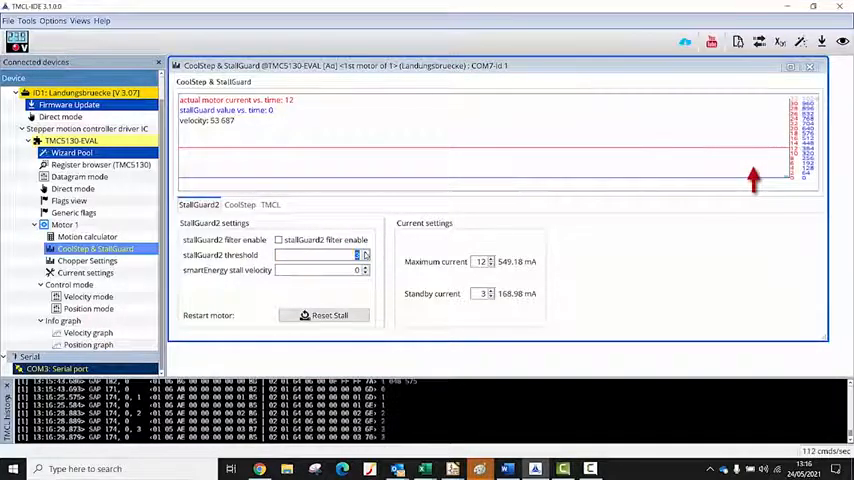
{"action": "triple_click", "coordinate": [320, 256]}
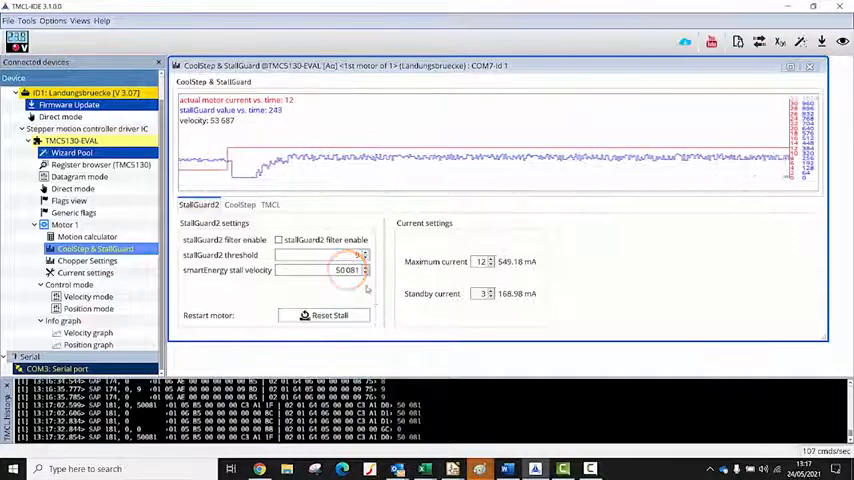
- Re-enter the smartEnergy stall velocity near 53,687 with the trace still plotting
{"action": "triple_click", "coordinate": [336, 270]}
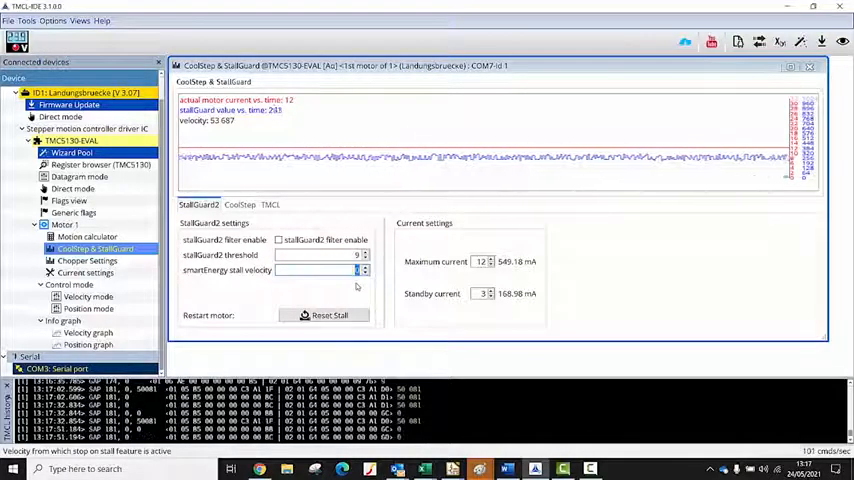
{"action": "left_click", "coordinate": [240, 220]}
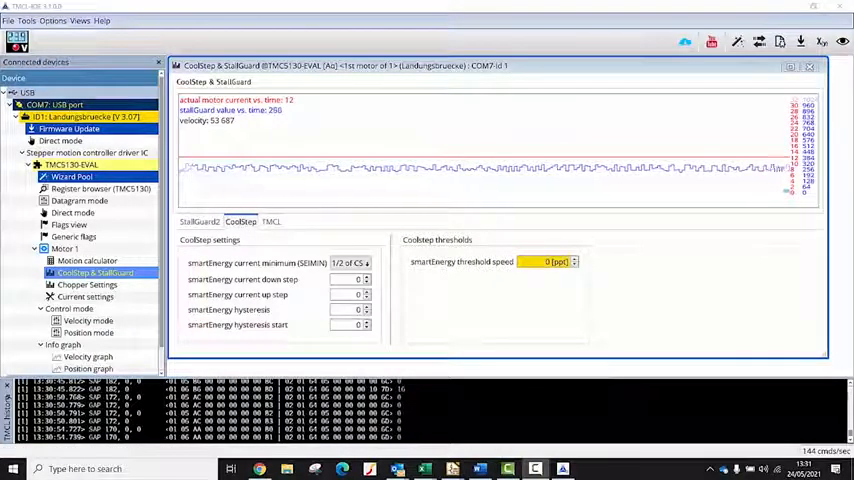
- Set CoolStep minimum current (SEIMIN) to 1/2 of CS and show Current settings
{"action": "left_click", "coordinate": [240, 220]}
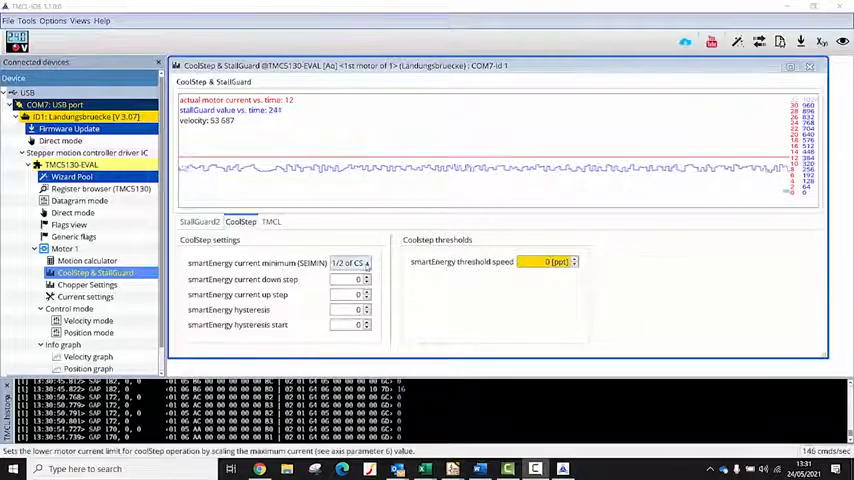
{"action": "left_click", "coordinate": [366, 262]}
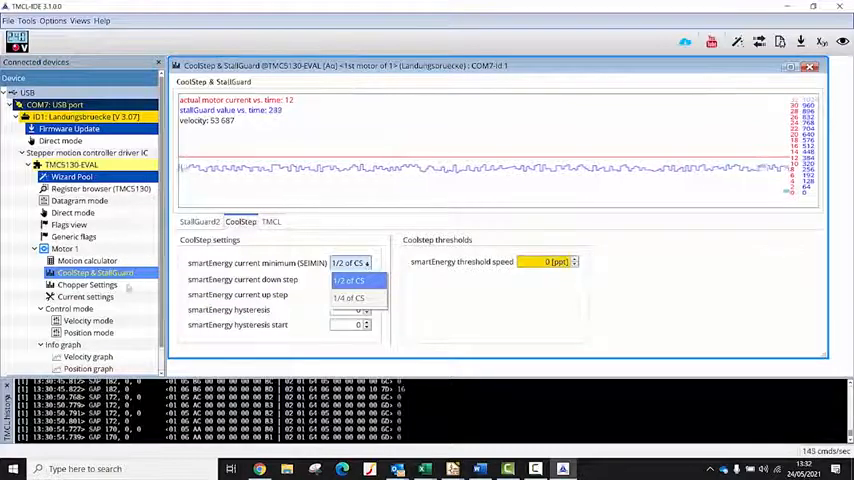
{"action": "left_click", "coordinate": [84, 296]}
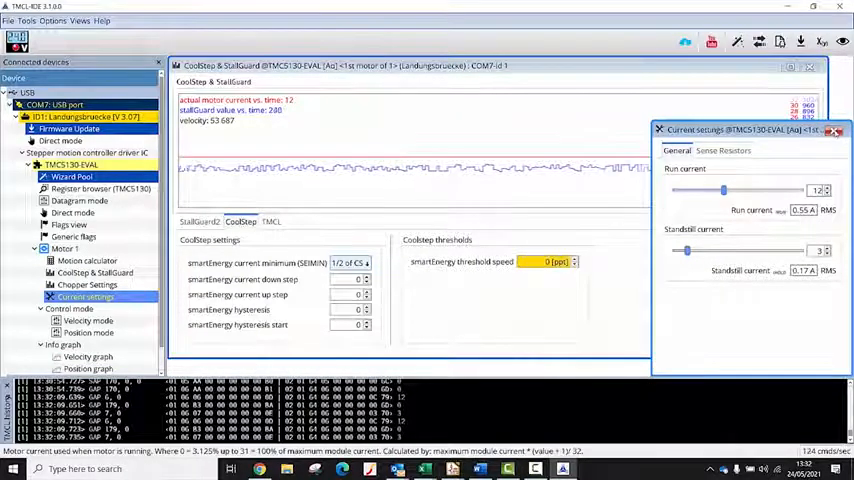
- Close Current settings, set CoolStep threshold speed to ~25,000 and adjust hysteresis
{"action": "left_click", "coordinate": [834, 132]}
{"action": "type", "text": "25 003"}
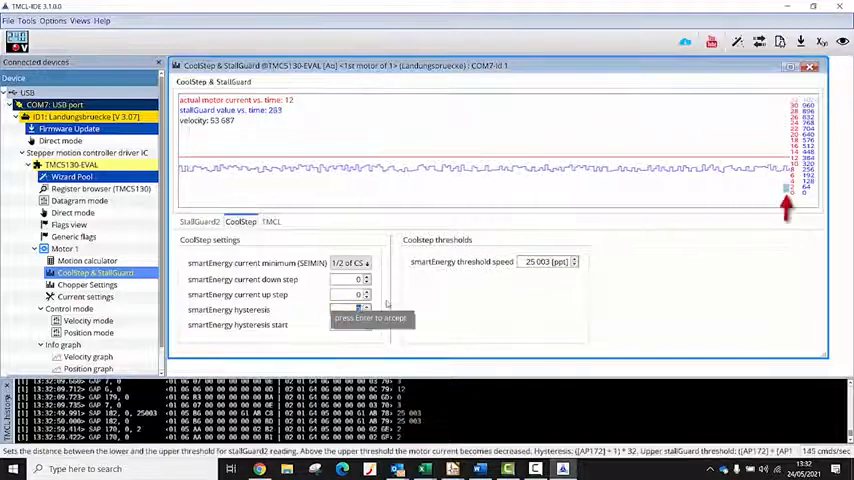
{"action": "left_click", "coordinate": [368, 312]}
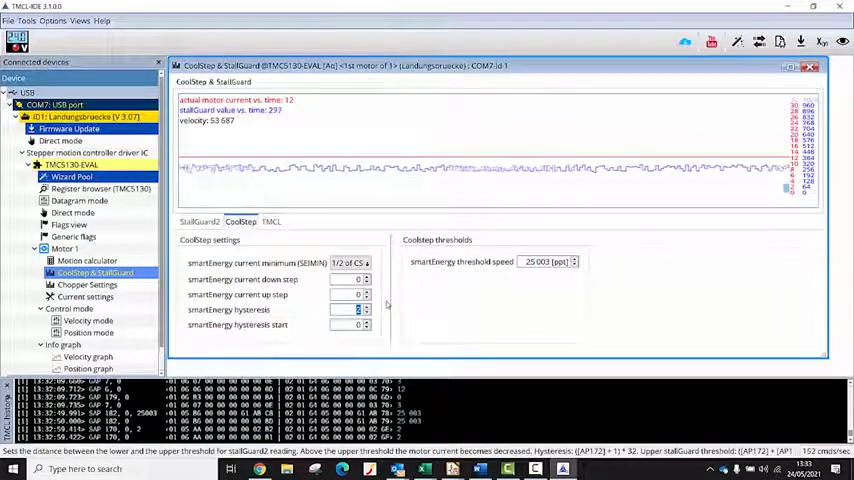